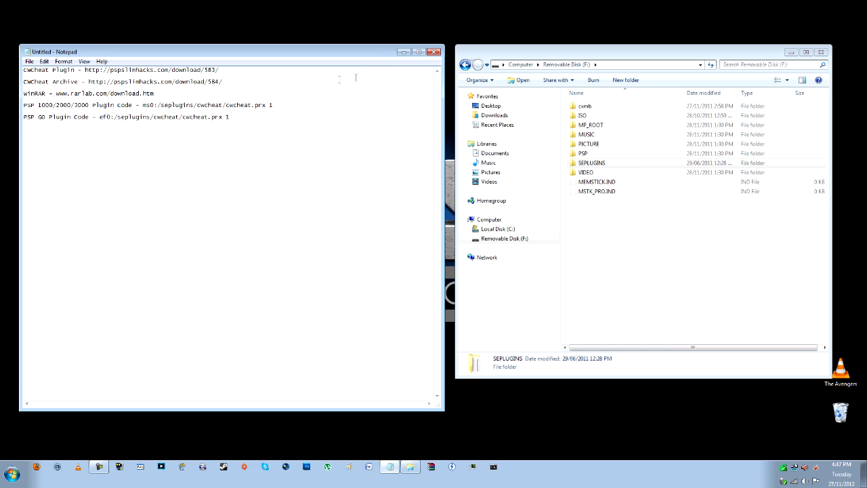
Step: Minimize the Notepad notes, briefly restore them, then minimize again to show the desktop
click(436, 51)
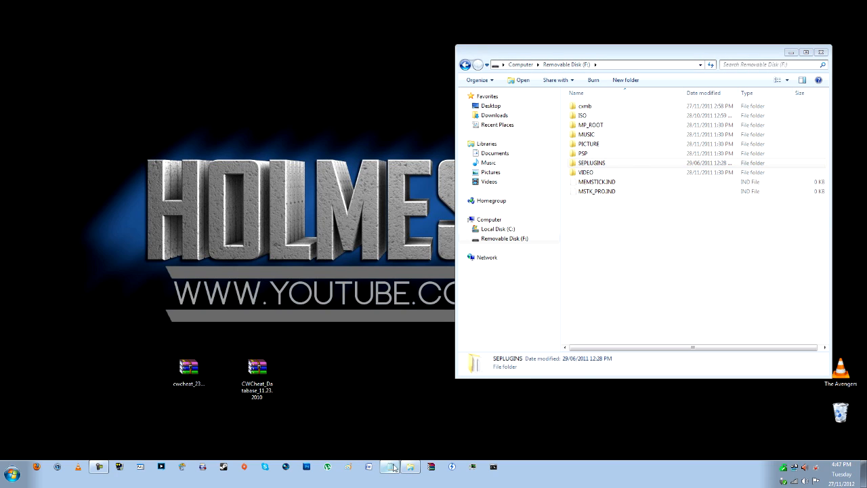
click(390, 466)
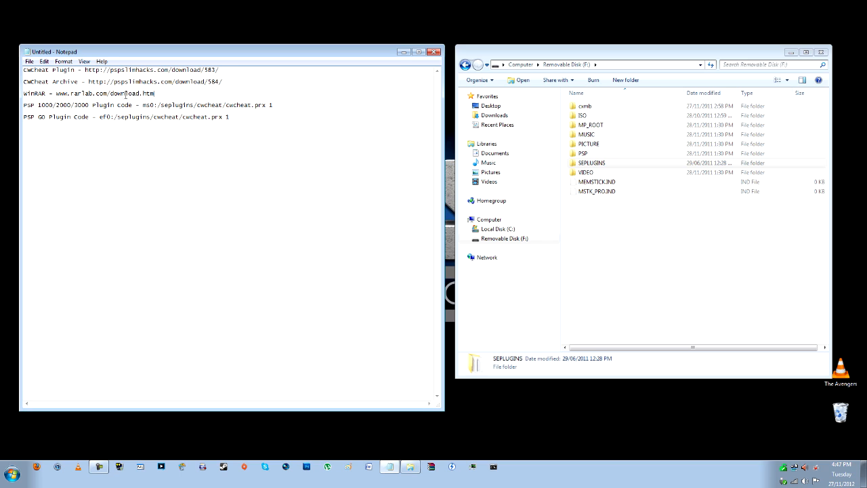
mouse_move(220, 82)
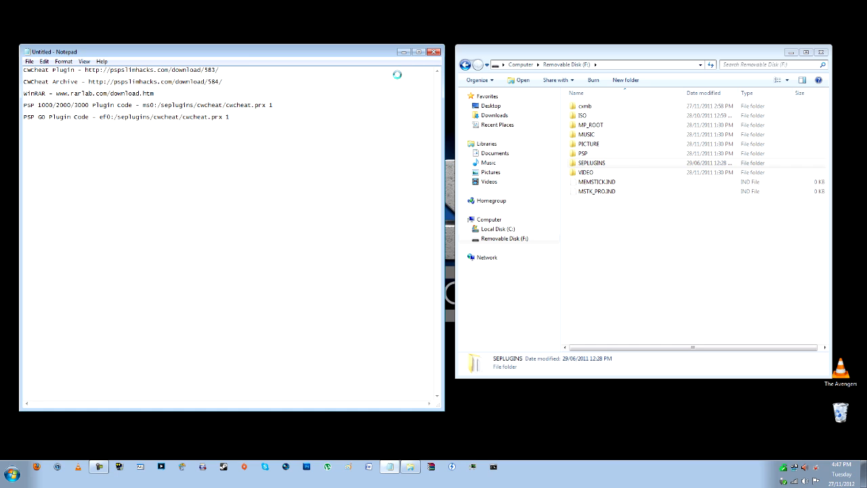
click(437, 52)
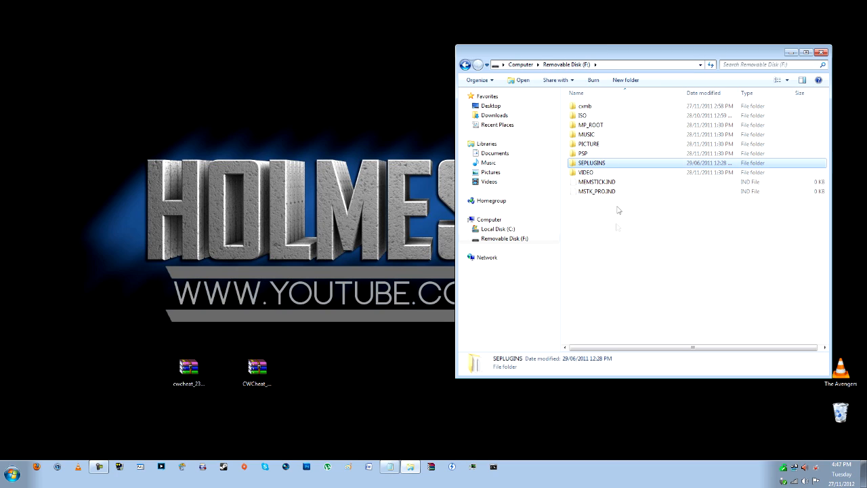
Step: Make a new CWCHEAT folder inside SEPLUGINS on the removable disk and enter it
right_click(618, 211)
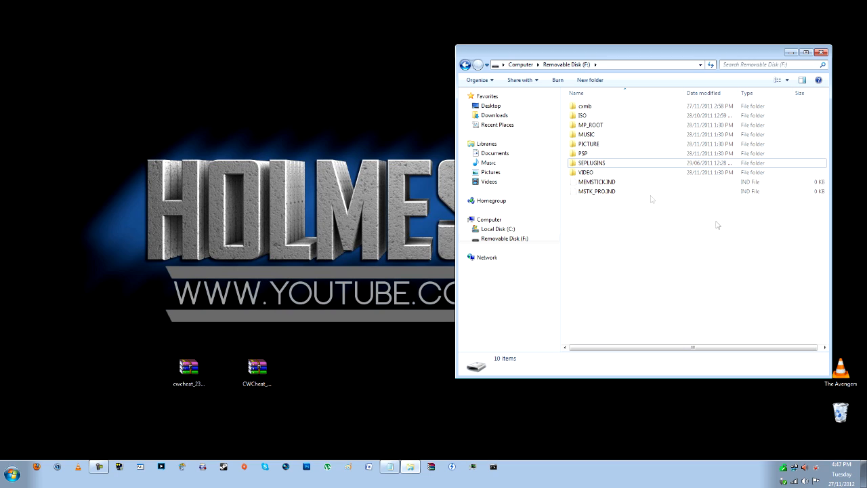
mouse_move(591, 163)
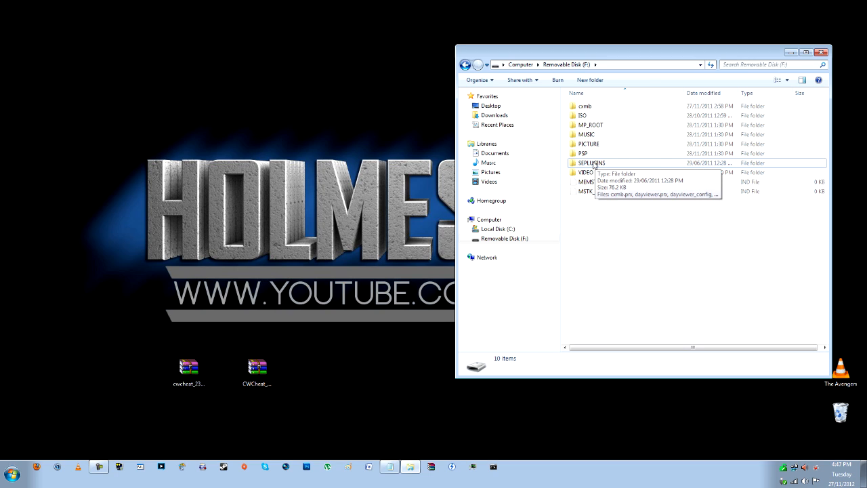
double_click(591, 163)
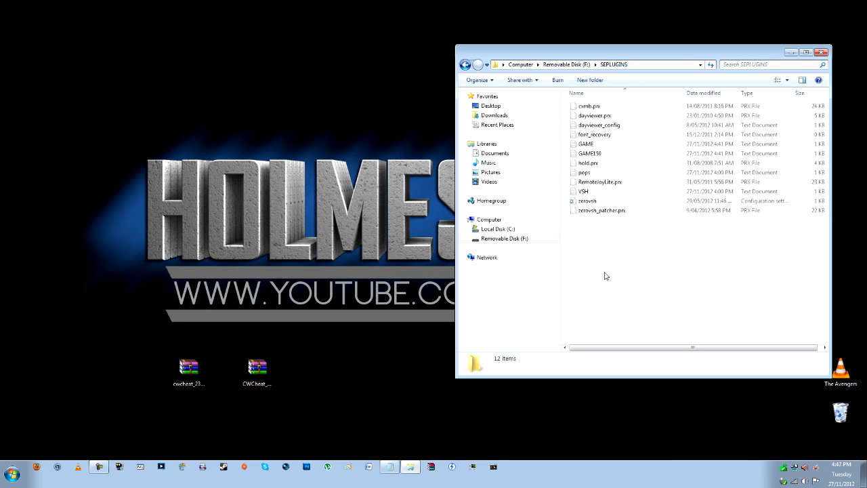
right_click(606, 276)
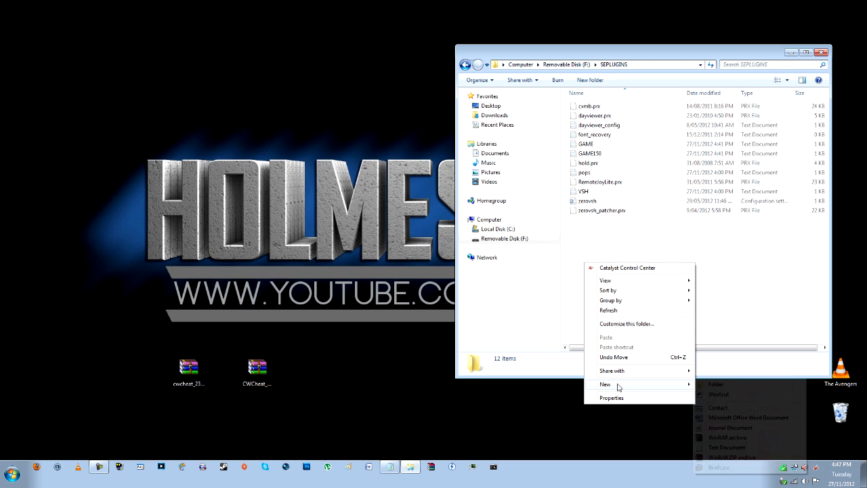
click(717, 384)
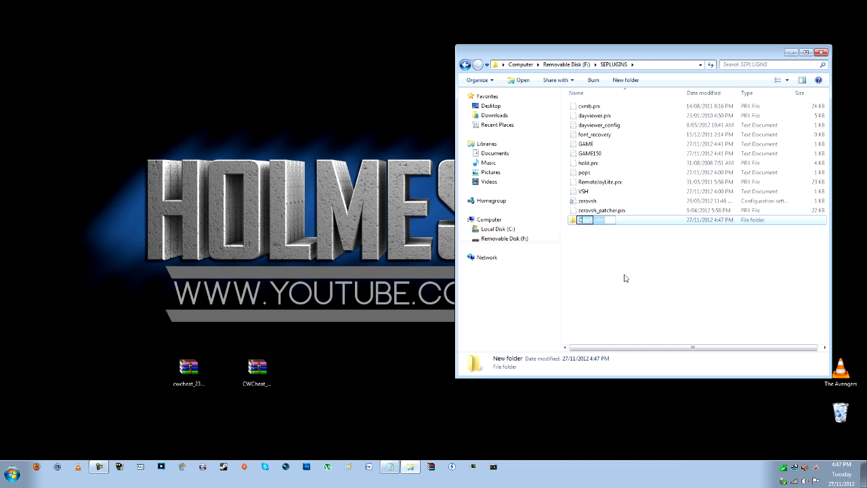
key(Return)
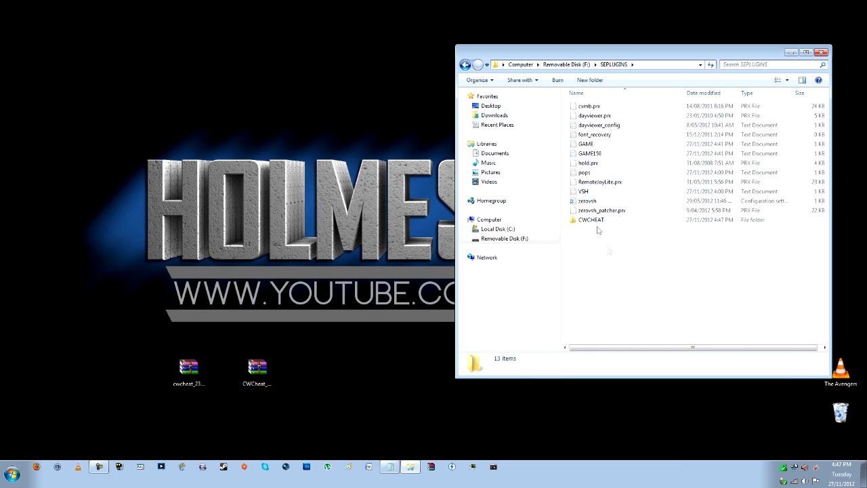
click(591, 219)
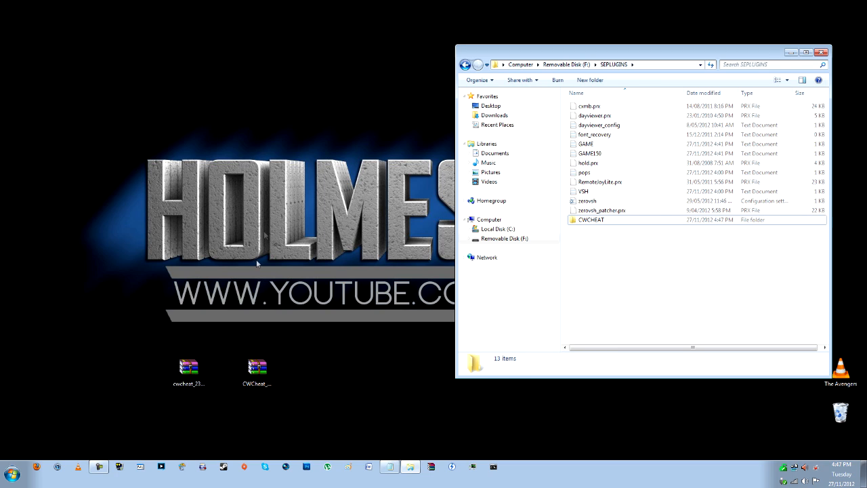
double_click(591, 220)
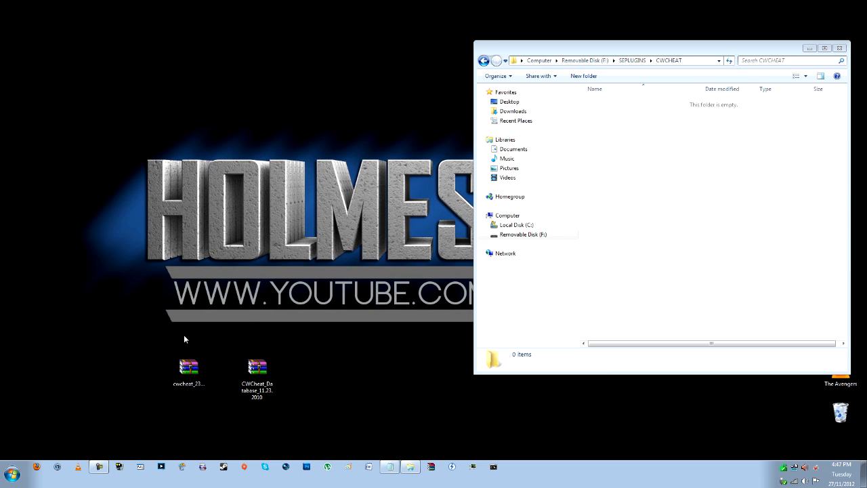
Step: Copy cwcheat.prx from cwcheat_23_620hen.zip into the CWCHEAT folder and close WinRAR
click(188, 371)
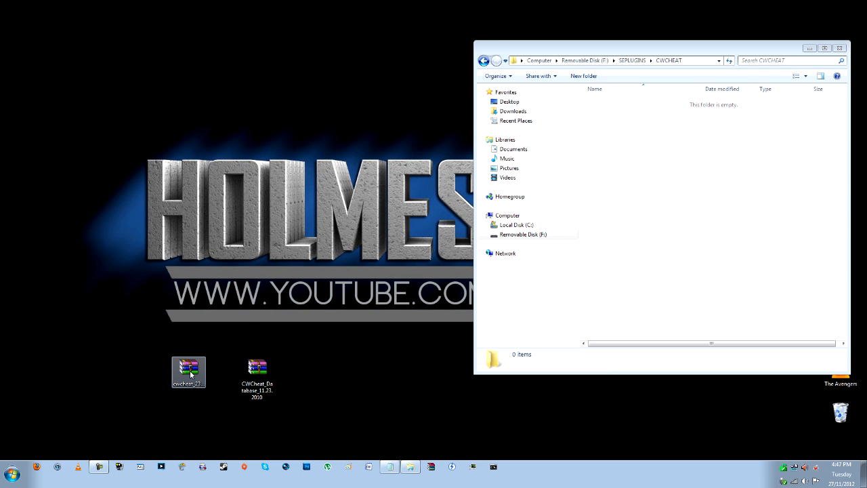
mouse_move(188, 371)
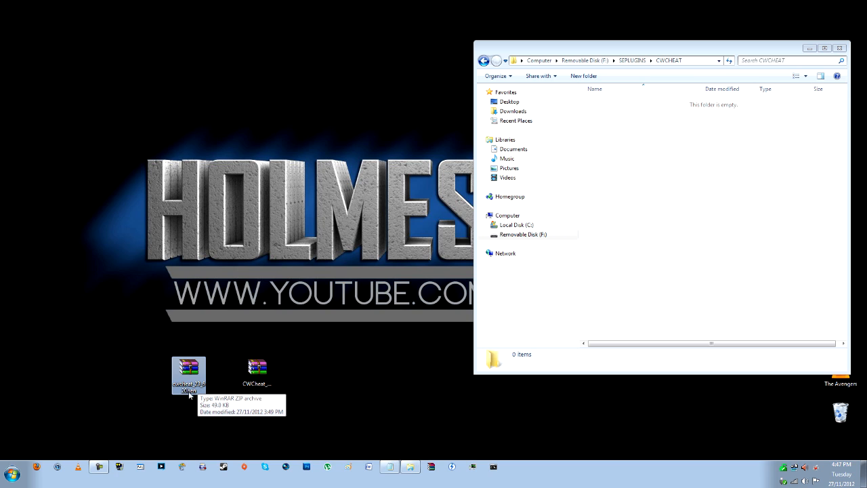
double_click(188, 369)
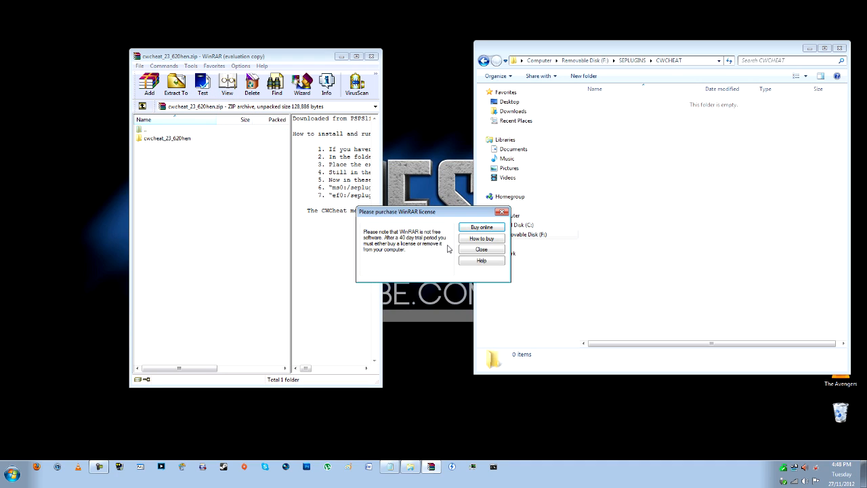
click(481, 249)
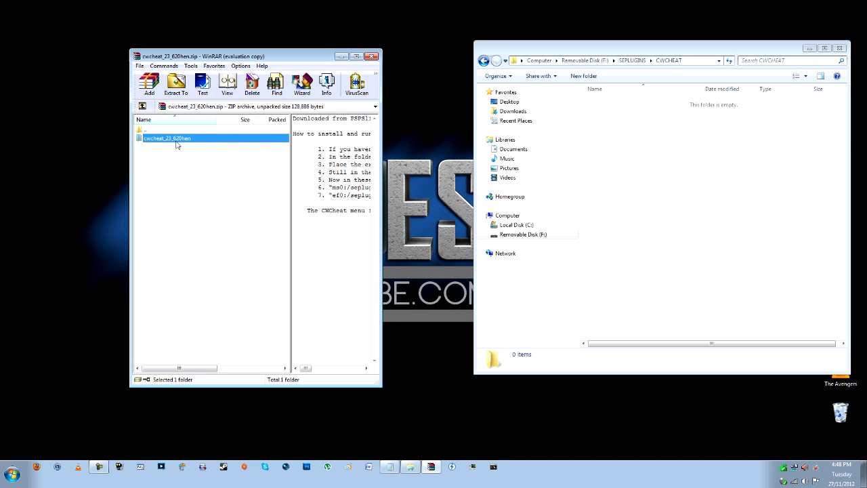
double_click(167, 138)
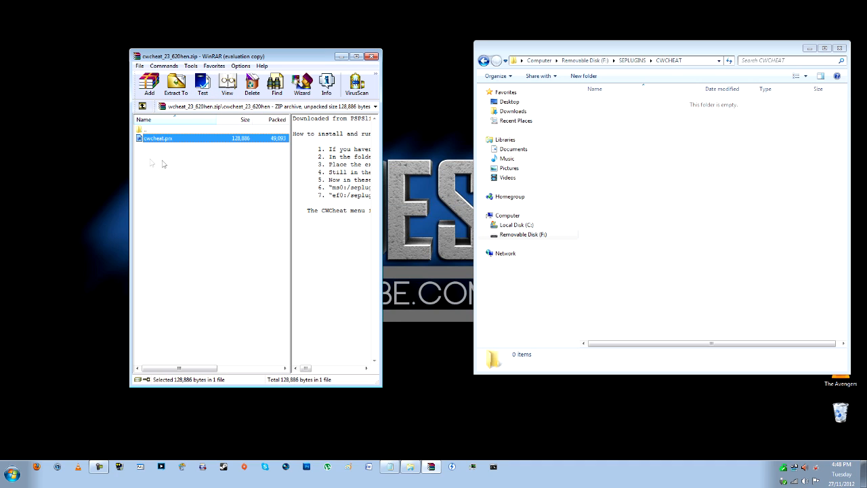
mouse_move(193, 139)
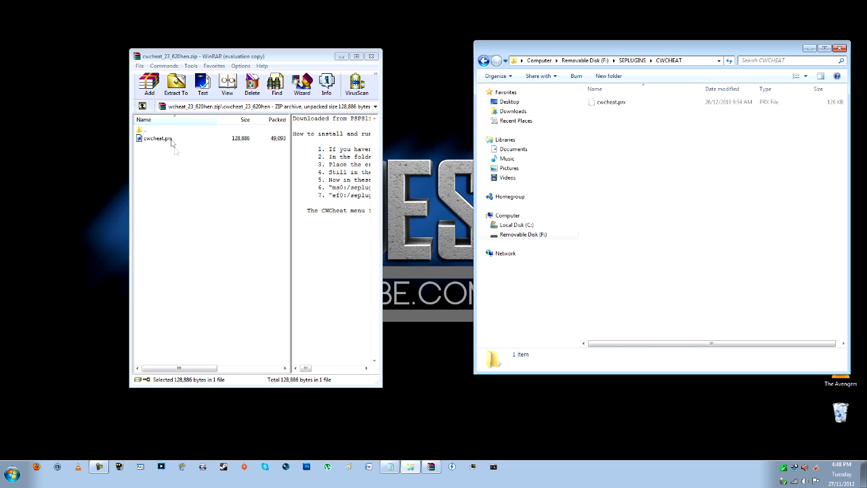
click(158, 138)
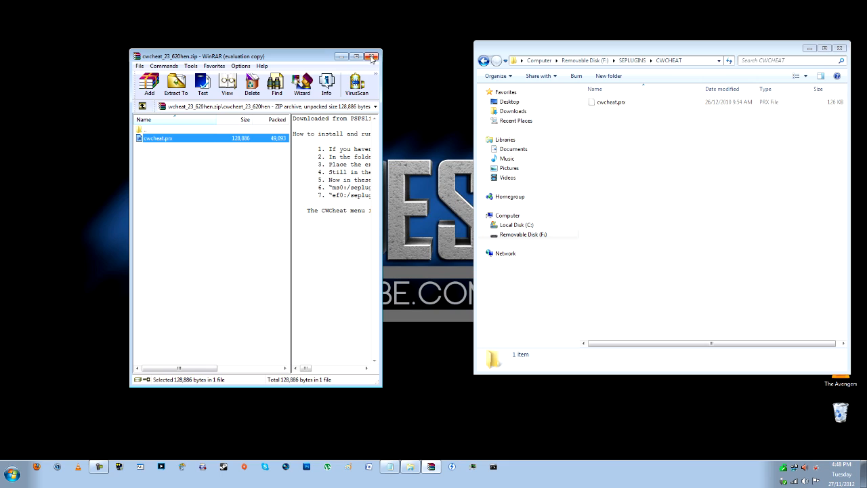
click(374, 56)
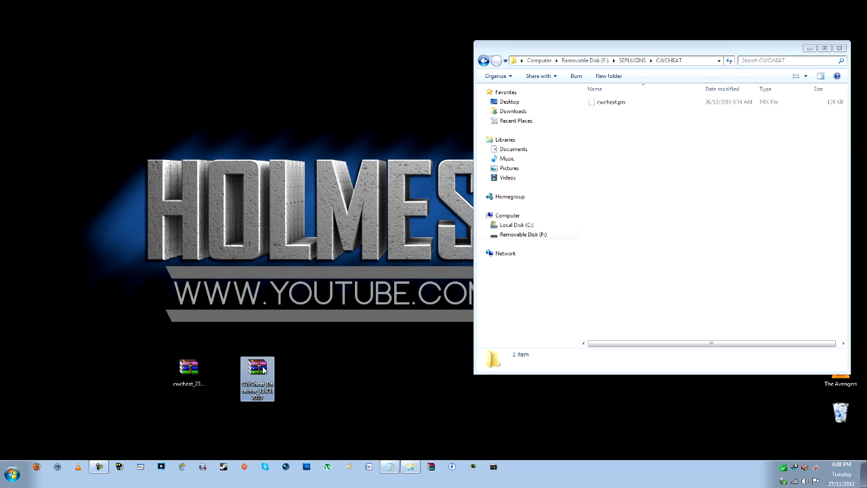
Step: Extract CHEAT.db and cheatpops.db from the database archive into CWCHEAT beside cwcheat.prx
double_click(256, 378)
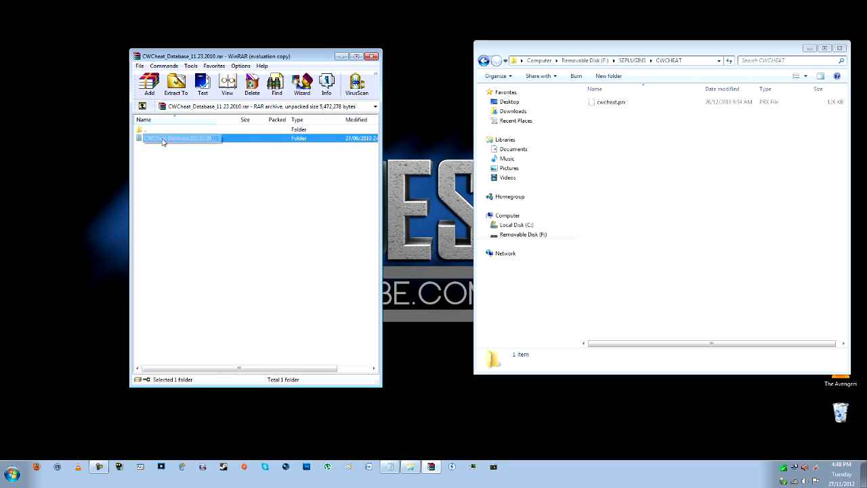
double_click(182, 137)
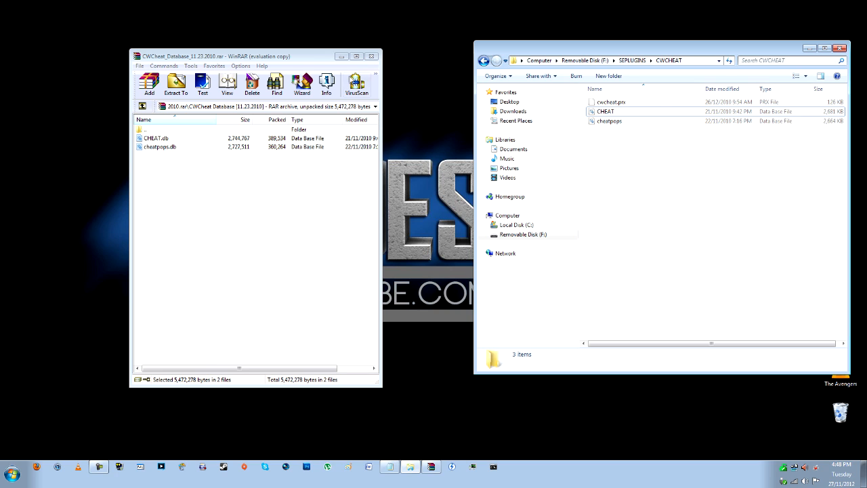
click(375, 56)
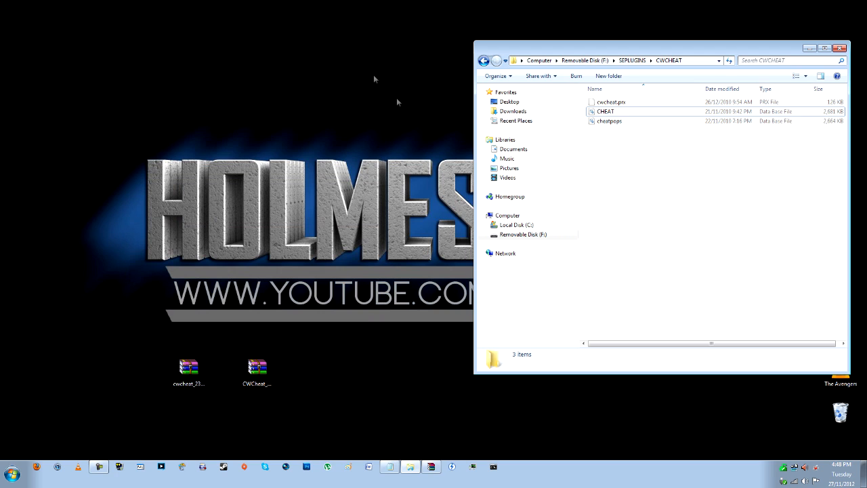
Step: Go back to SEPLUGINS and check that GAME and GAME150 text files are already present
click(632, 60)
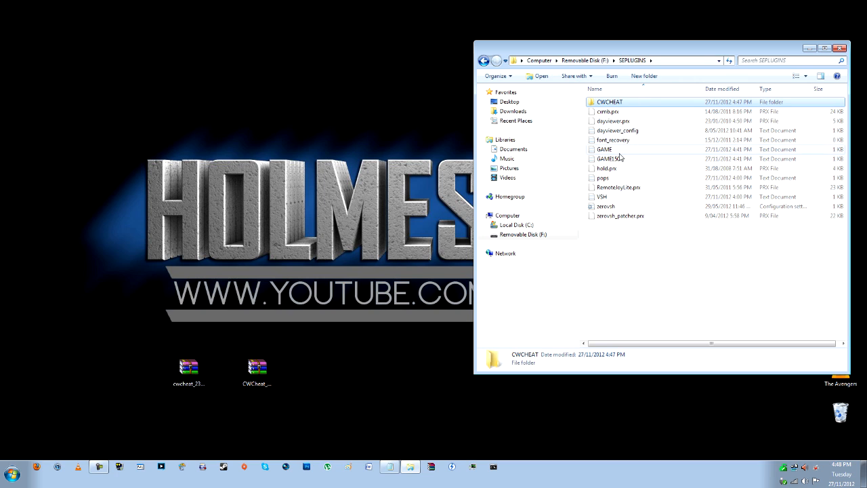
click(605, 149)
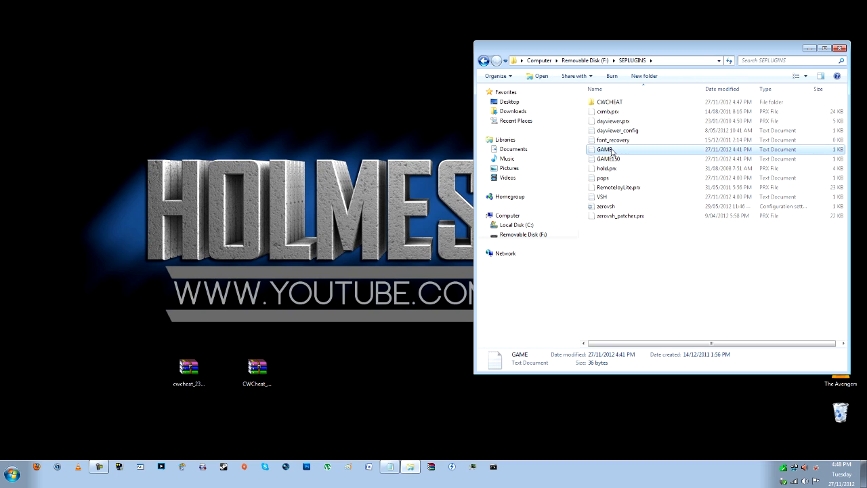
click(609, 158)
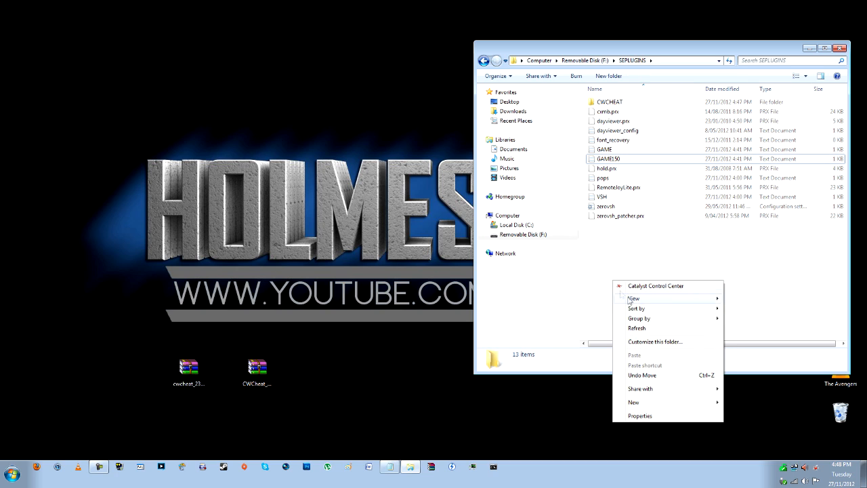
click(634, 402)
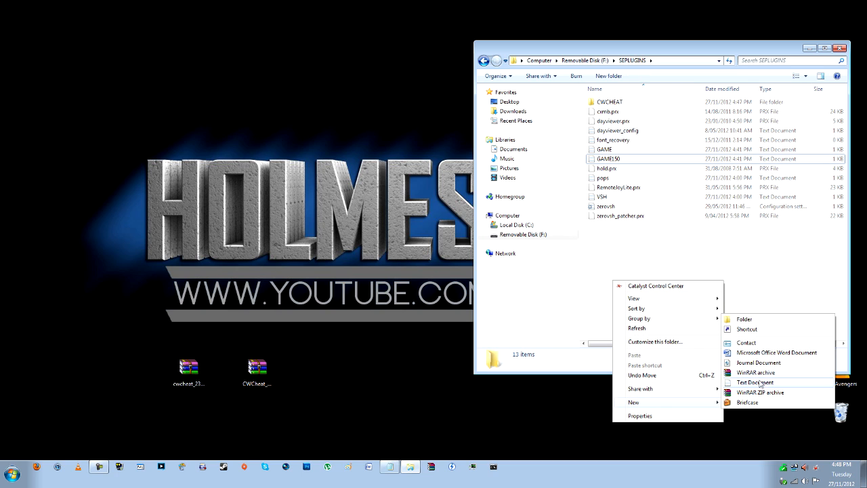
click(608, 159)
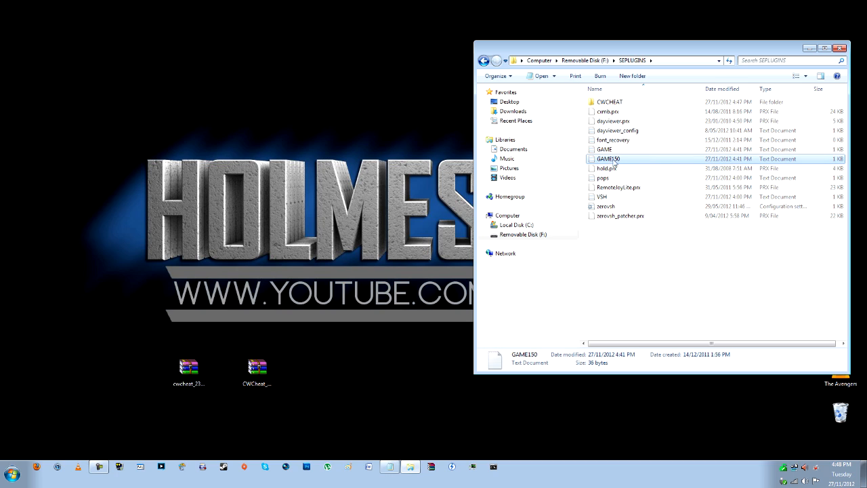
click(604, 149)
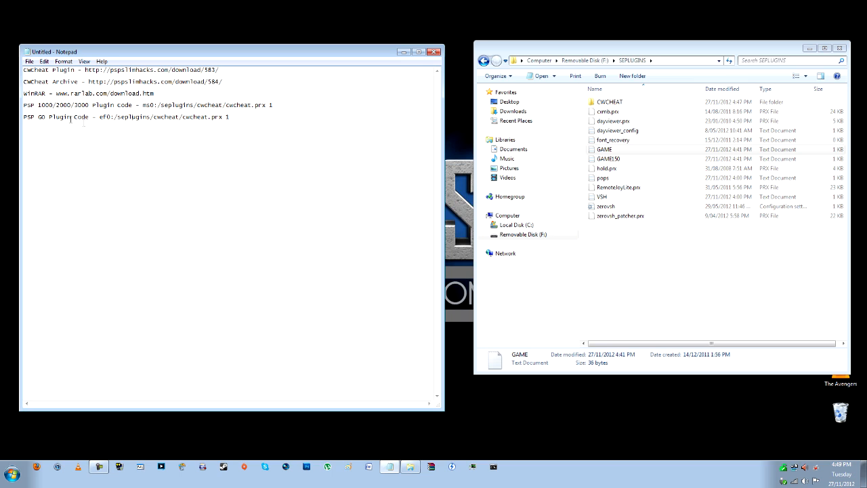
double_click(104, 116)
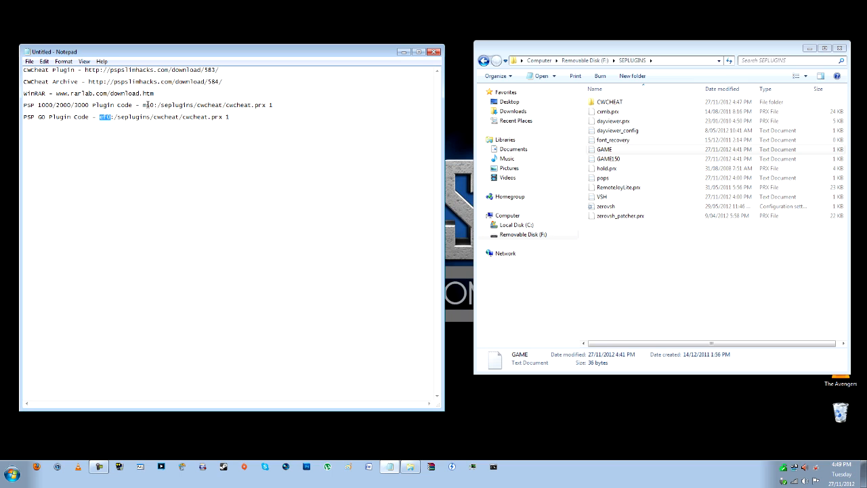
text(ef0)
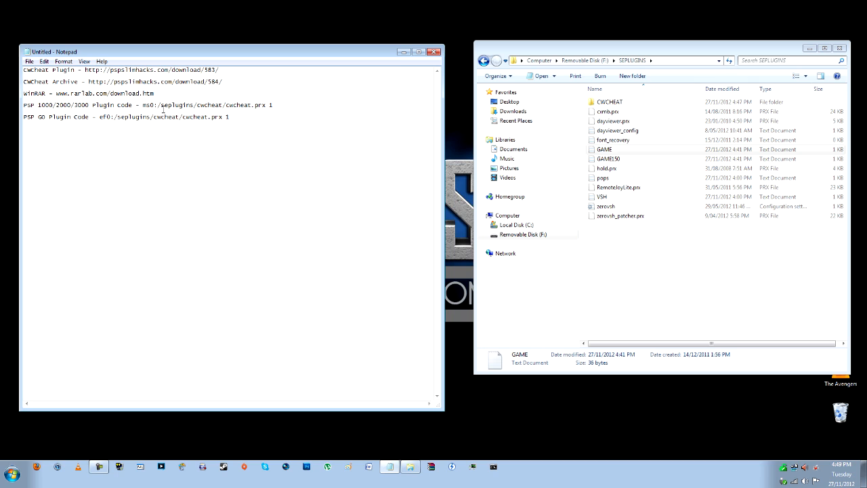
click(604, 149)
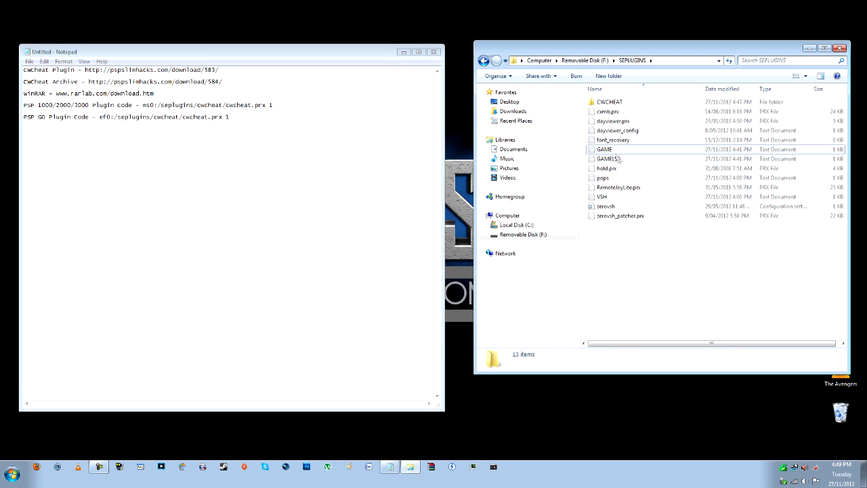
Step: Add 'ms0:/seplugins/cwcheat/cwcheat.prx 1' under RemoteJoyLite in GAME.txt and save
double_click(604, 149)
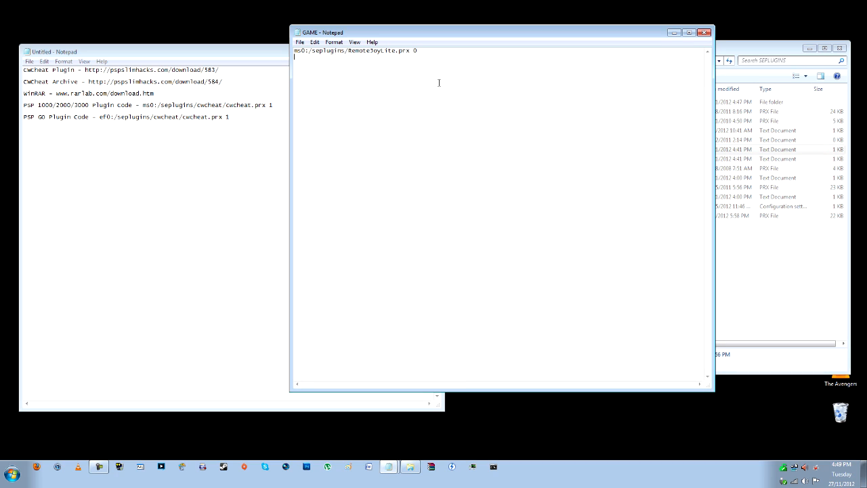
text(ms0:/seplugins/cwcheat/cwcheat.prx 1)
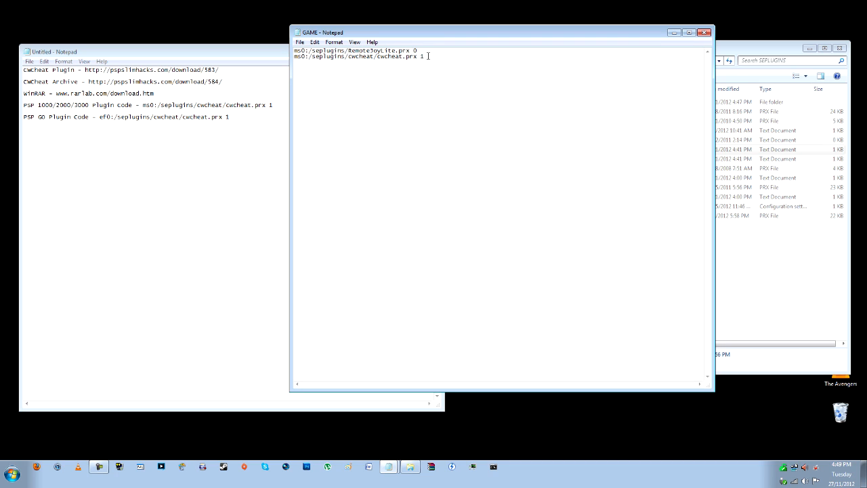
click(704, 32)
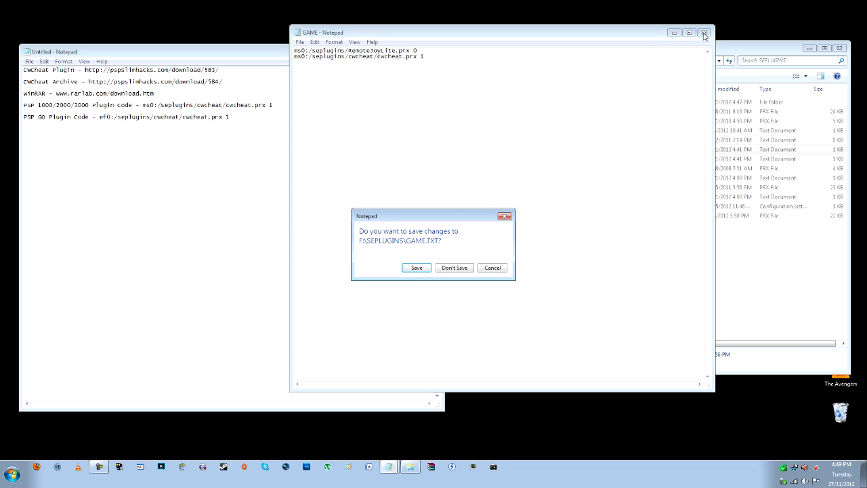
click(454, 267)
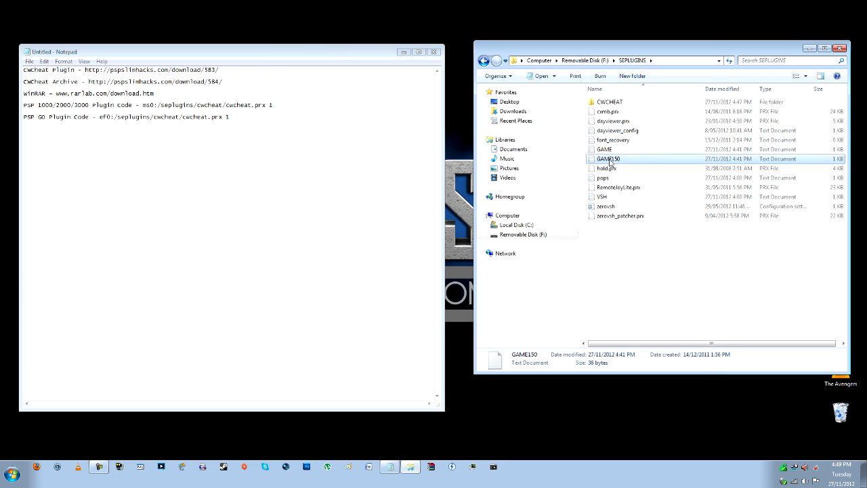
Step: Add 'ms0:/seplugins/cwcheat/cwcheat.prx 1' under RemoteJoyLite in GAME150.txt and save
double_click(609, 159)
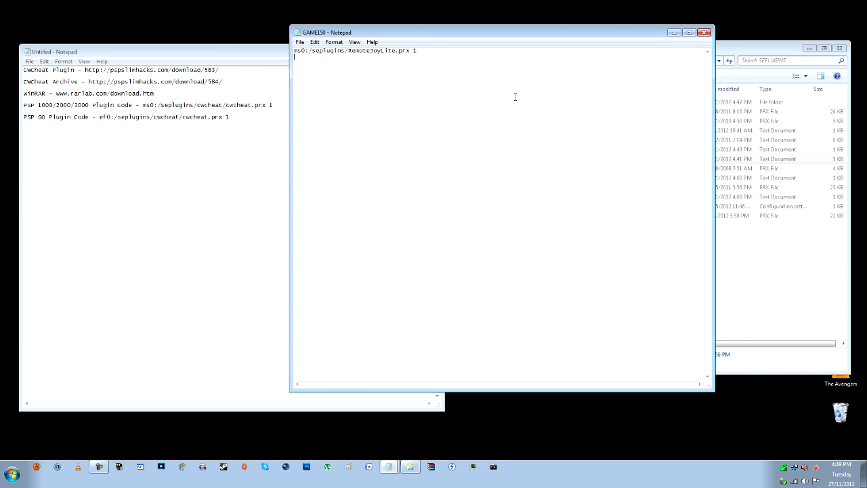
text(ms0:/seplugins/cwcheat/cwcheat.prx 1)
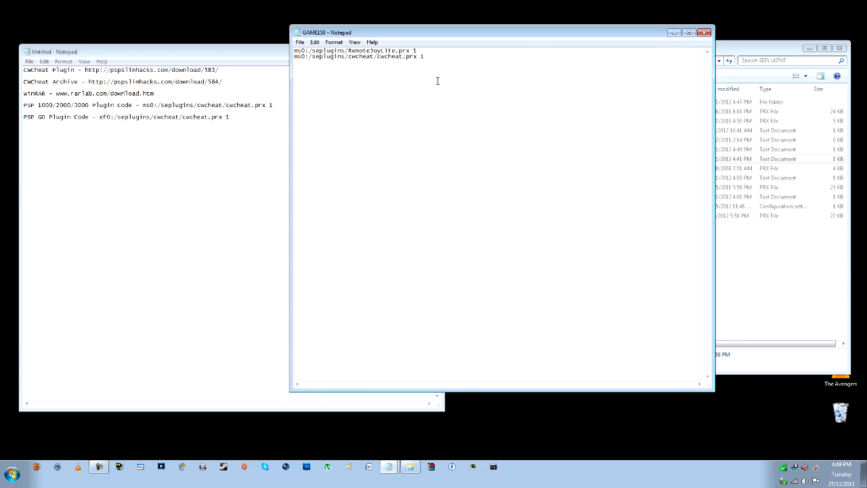
click(704, 32)
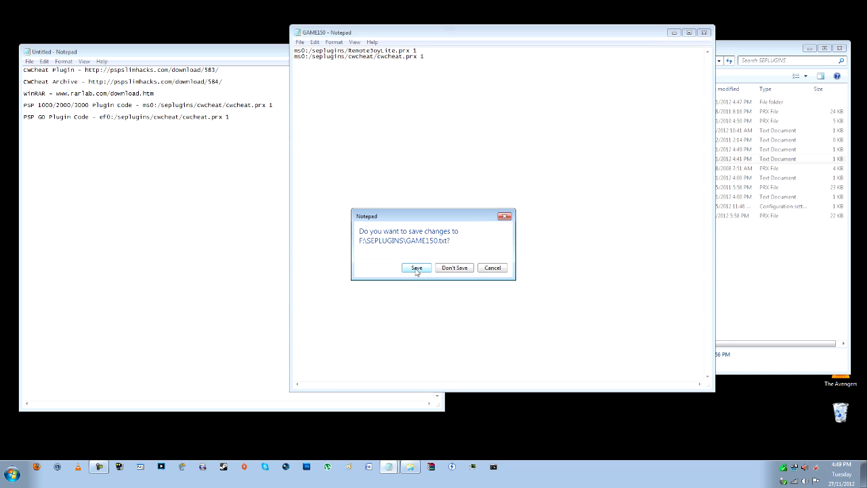
click(416, 267)
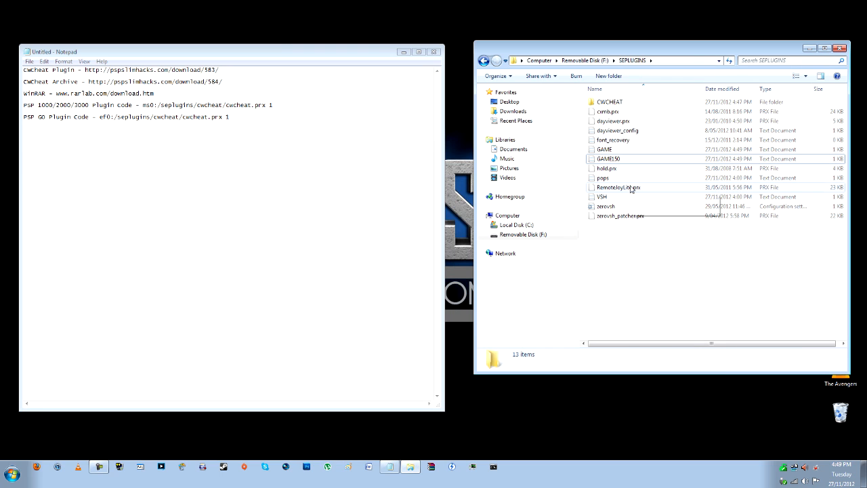
mouse_move(645, 131)
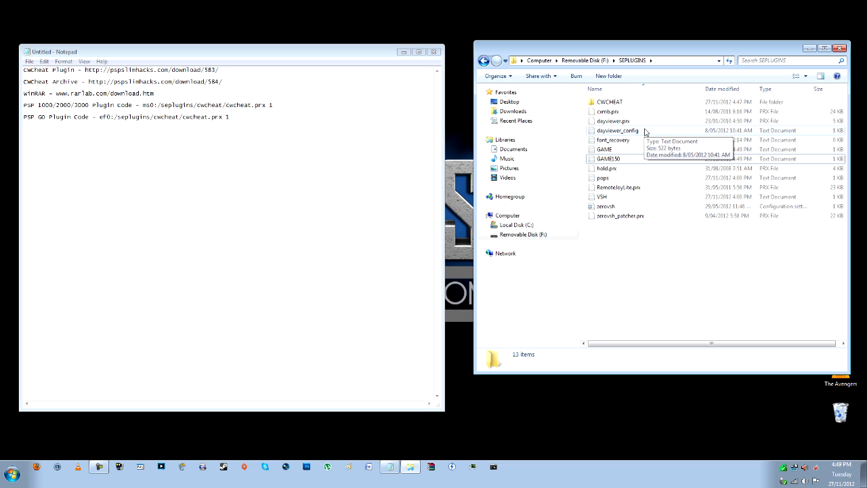
mouse_move(675, 52)
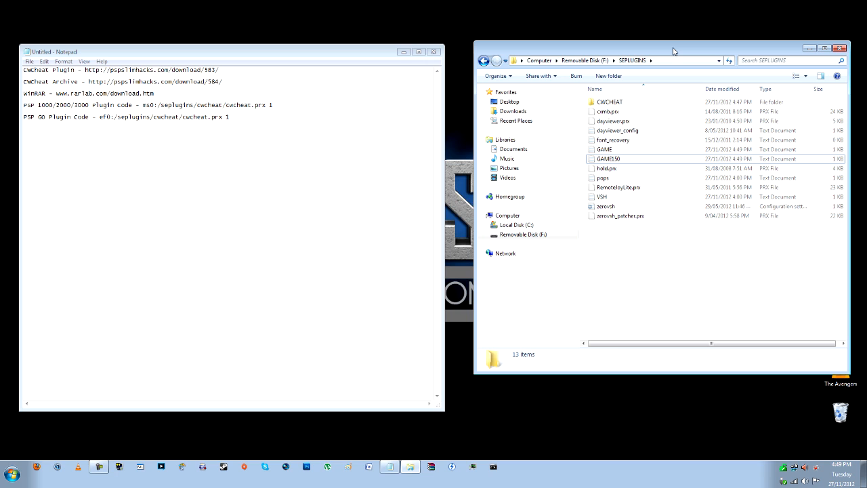
mouse_move(840, 47)
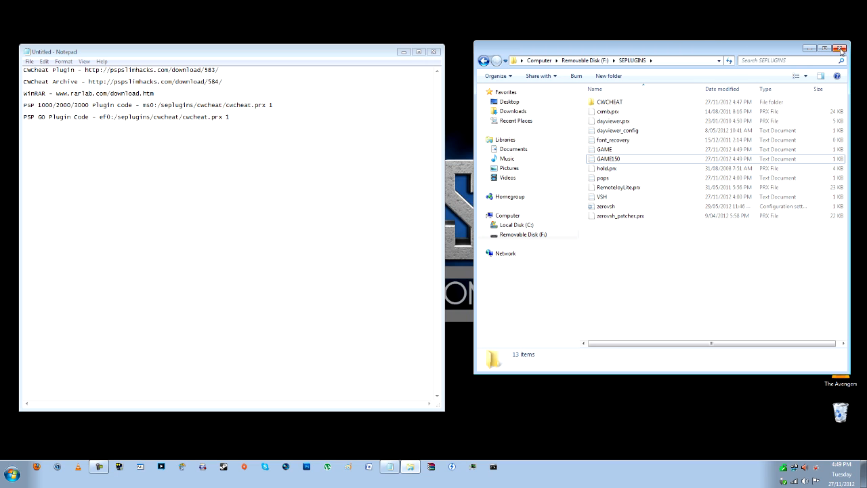
Step: Close the SEPLUGINS Explorer window, leaving only the plugin-code notes open
click(840, 48)
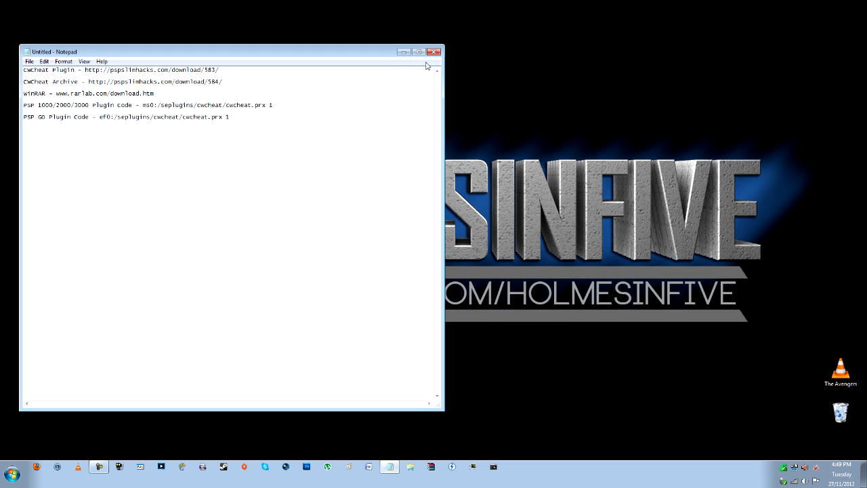